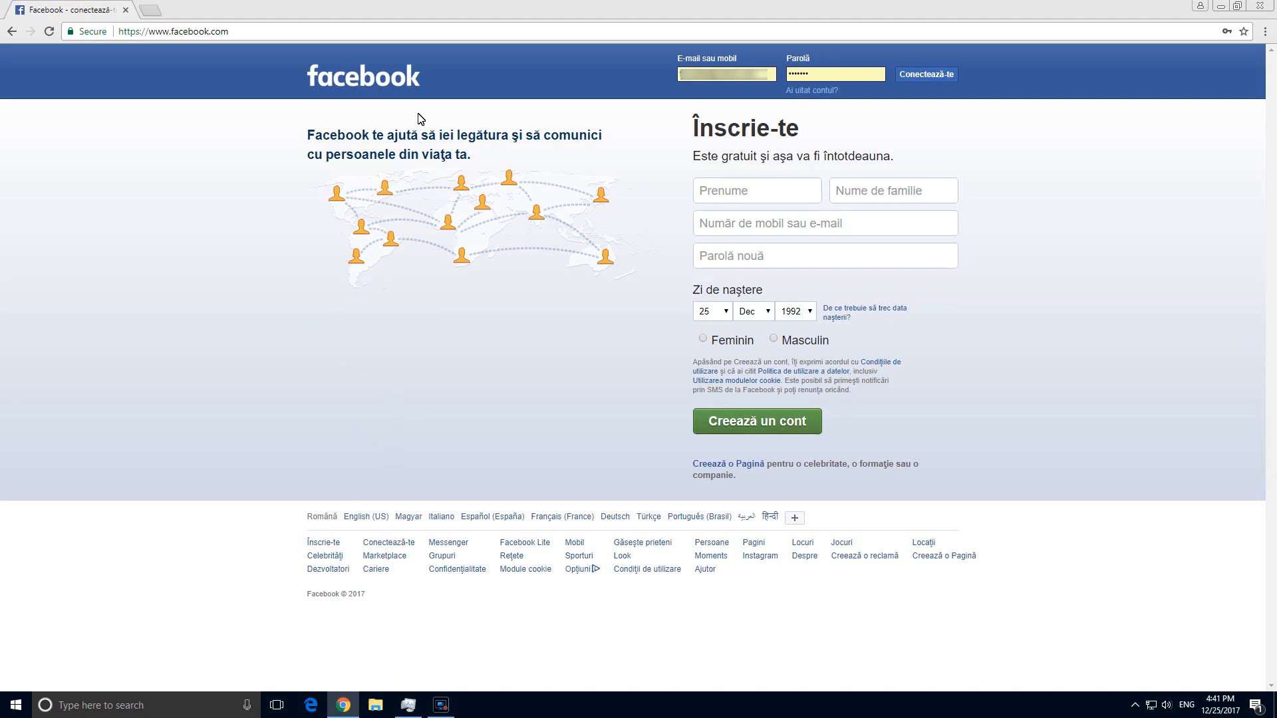
mouse_move(499, 152)
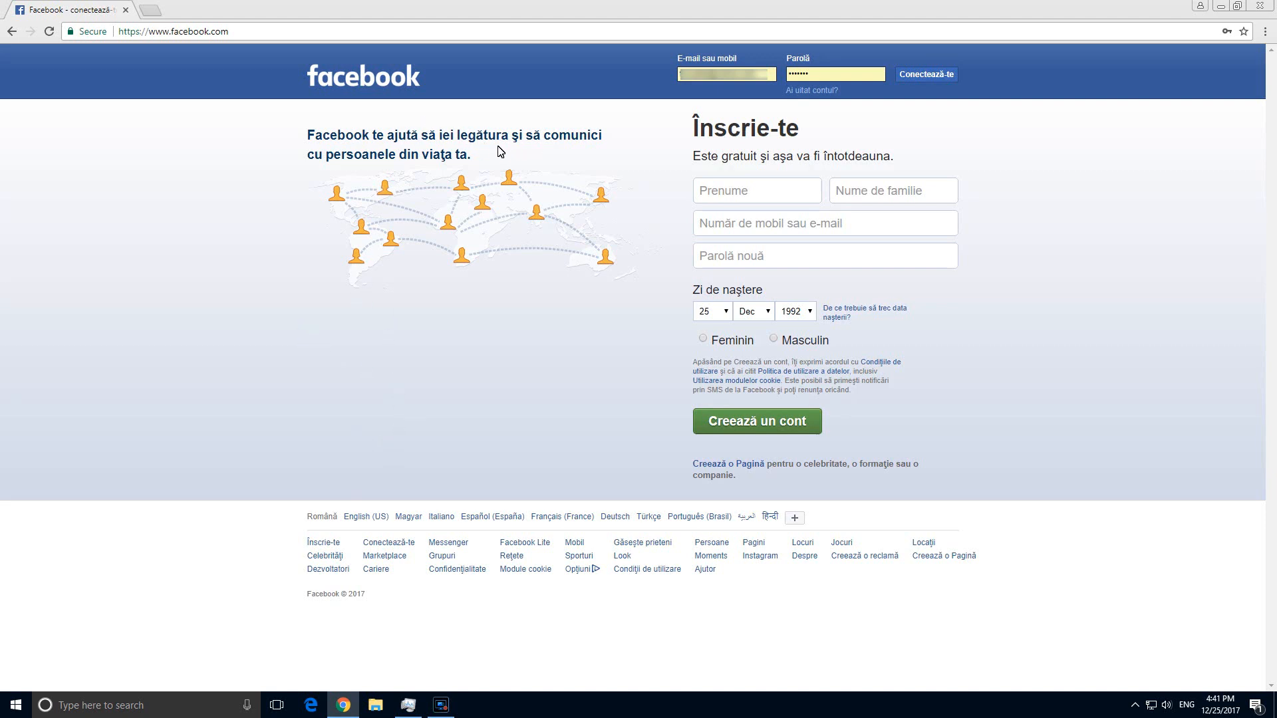
mouse_move(395, 91)
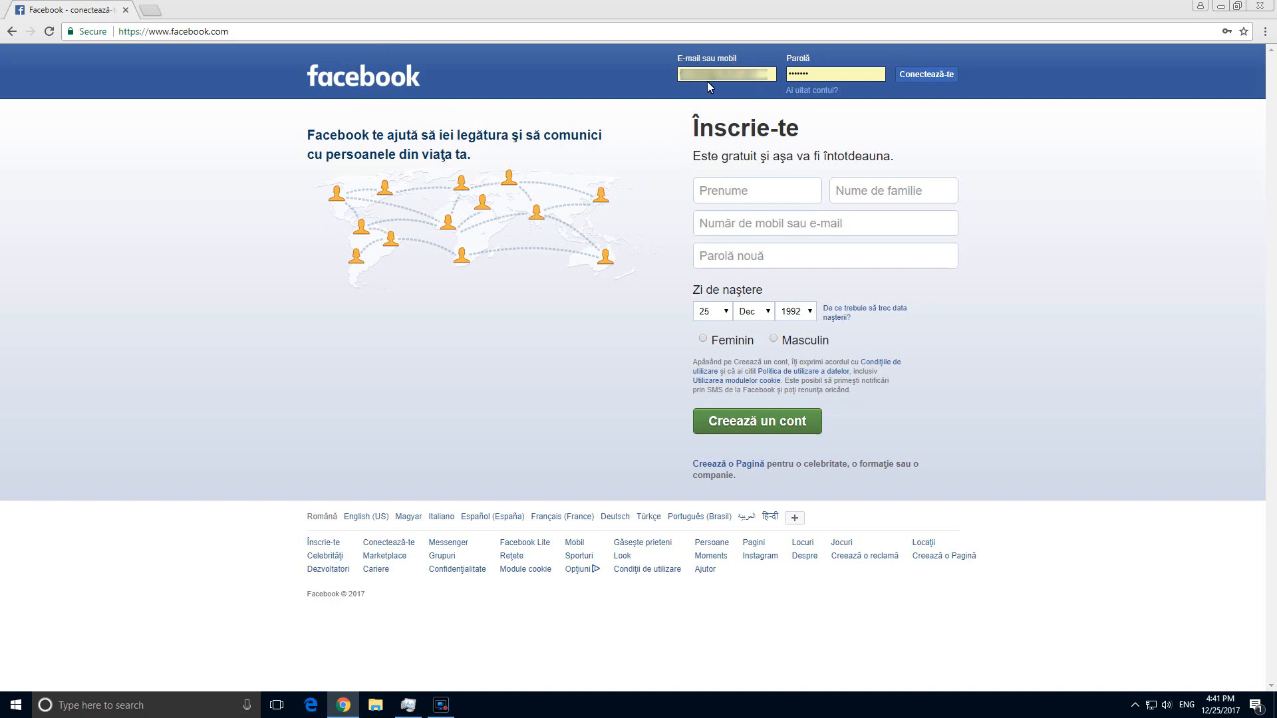
Reach Manage passwords via Chrome Settings, Advanced, Passwords and forms.
click(726, 74)
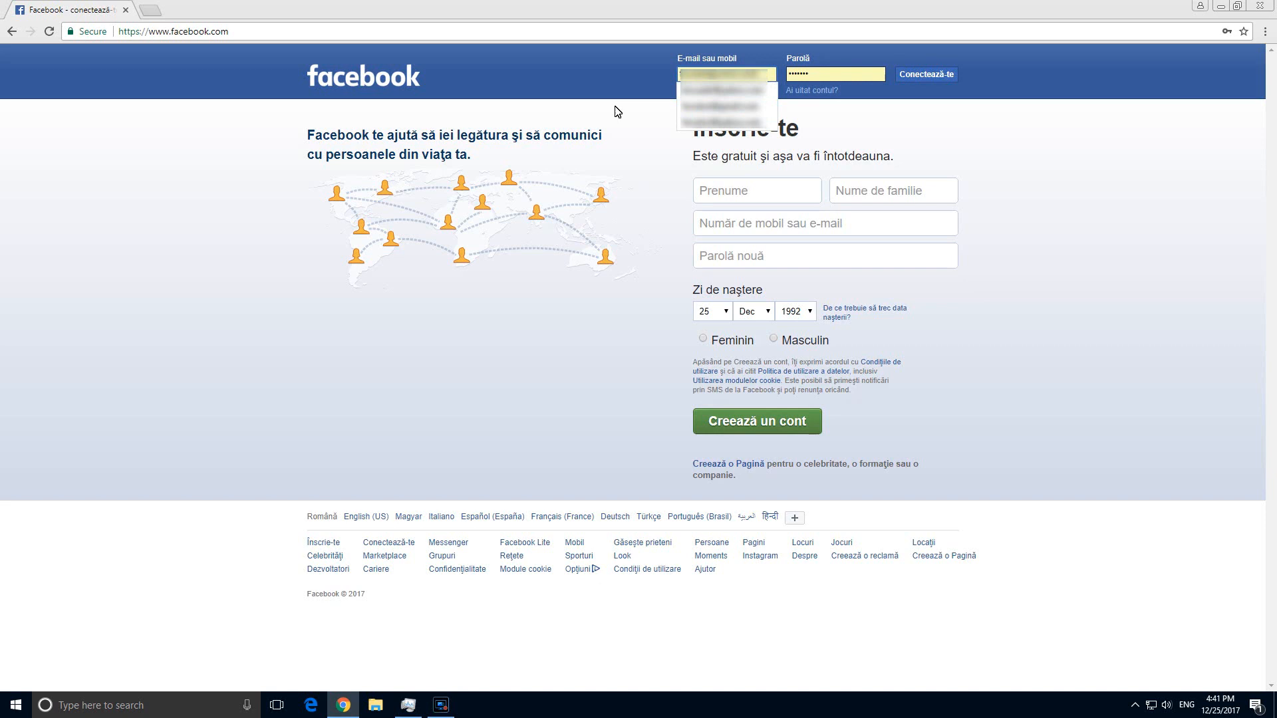
mouse_move(626, 117)
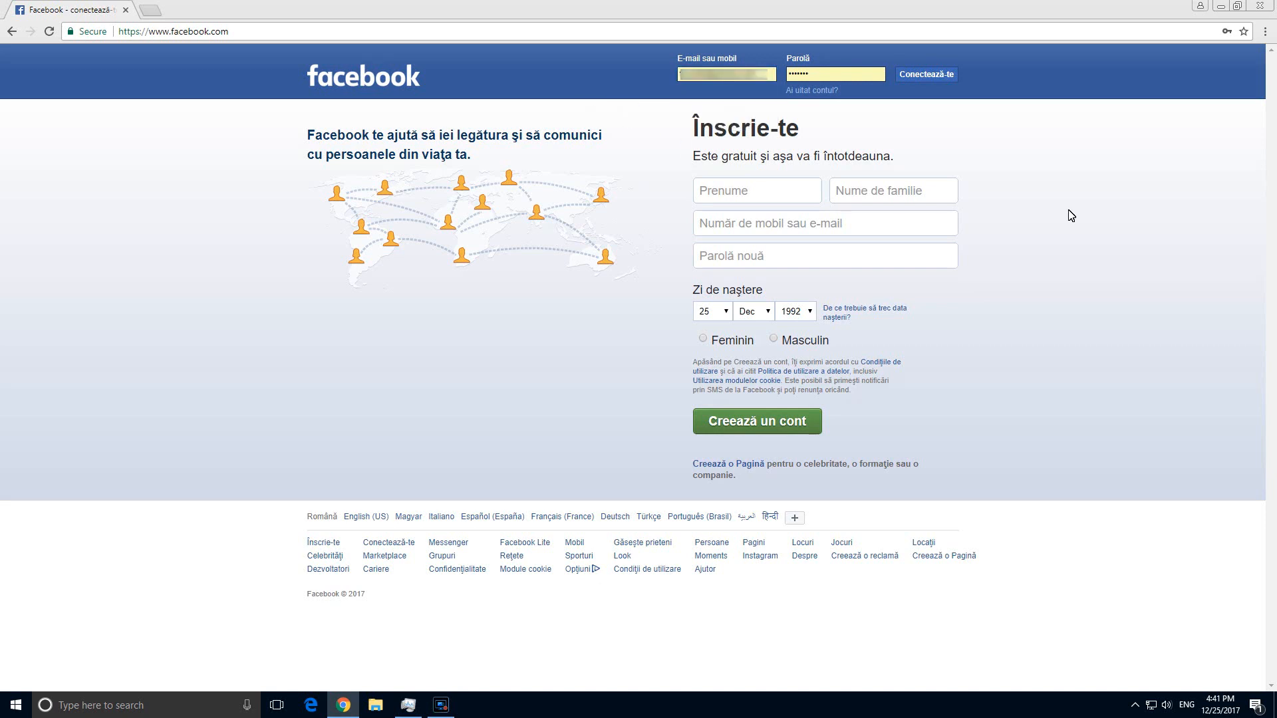
mouse_move(1264, 31)
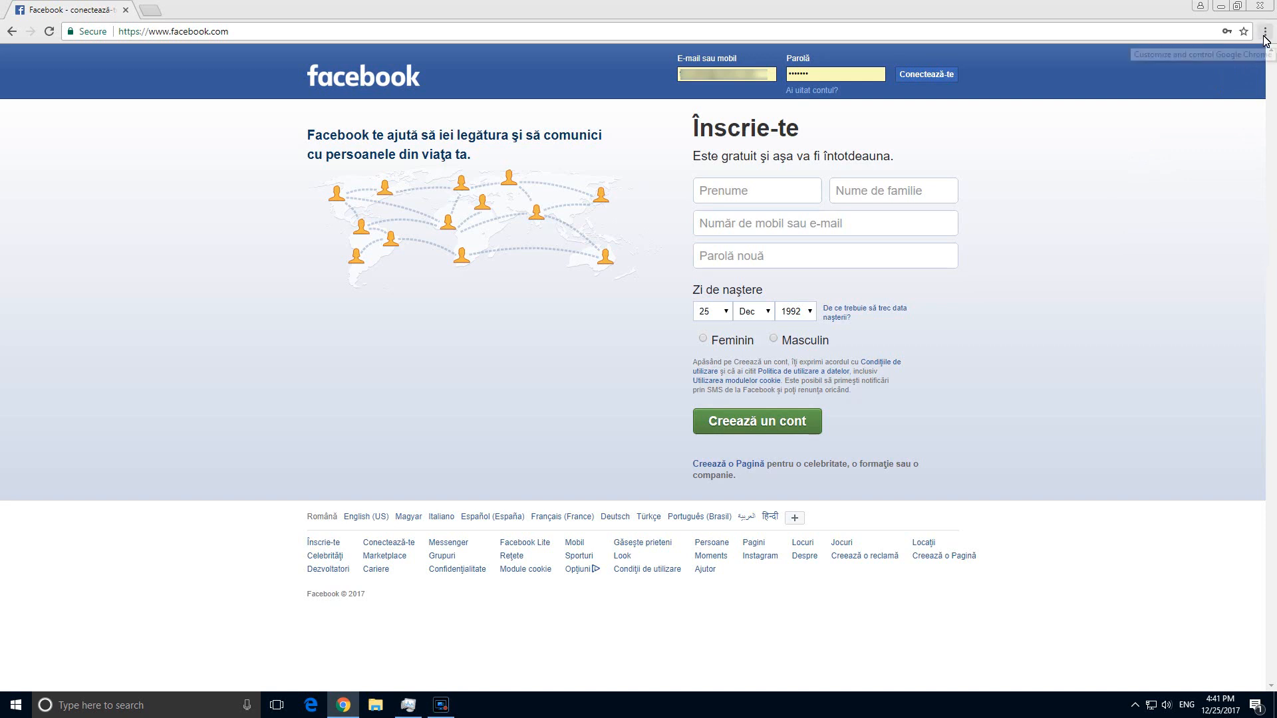
click(1266, 31)
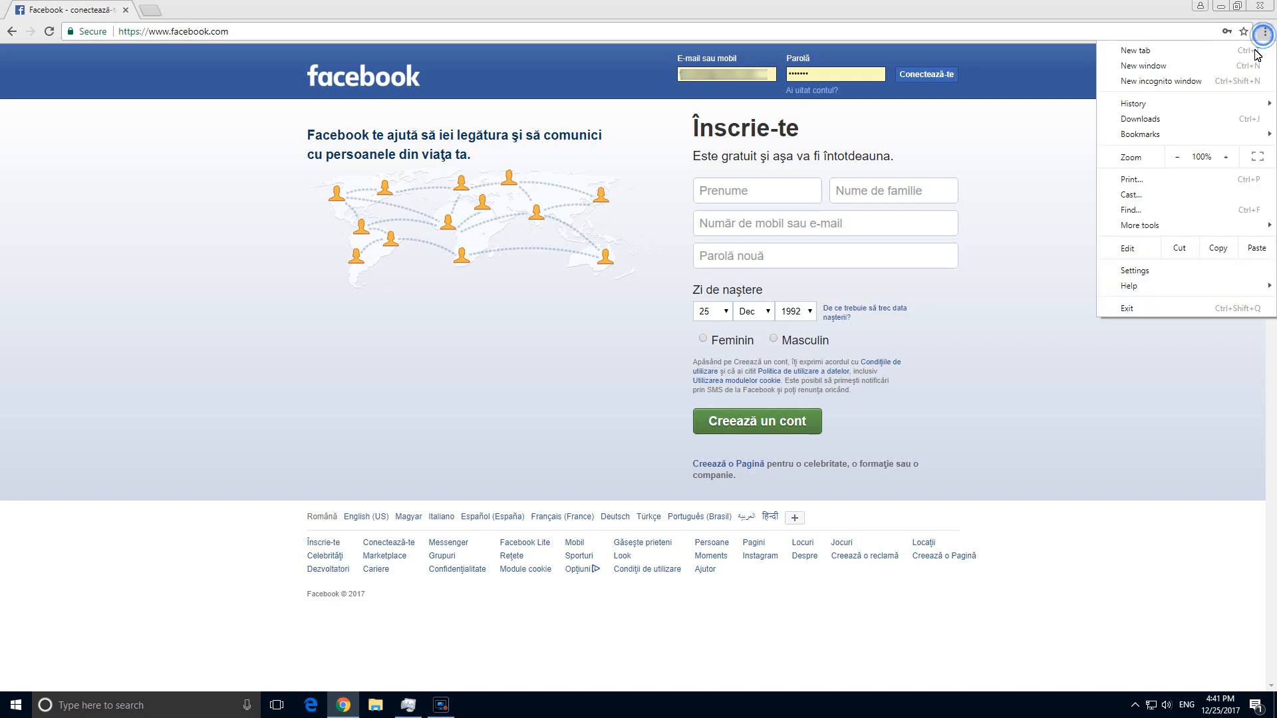
mouse_move(1157, 271)
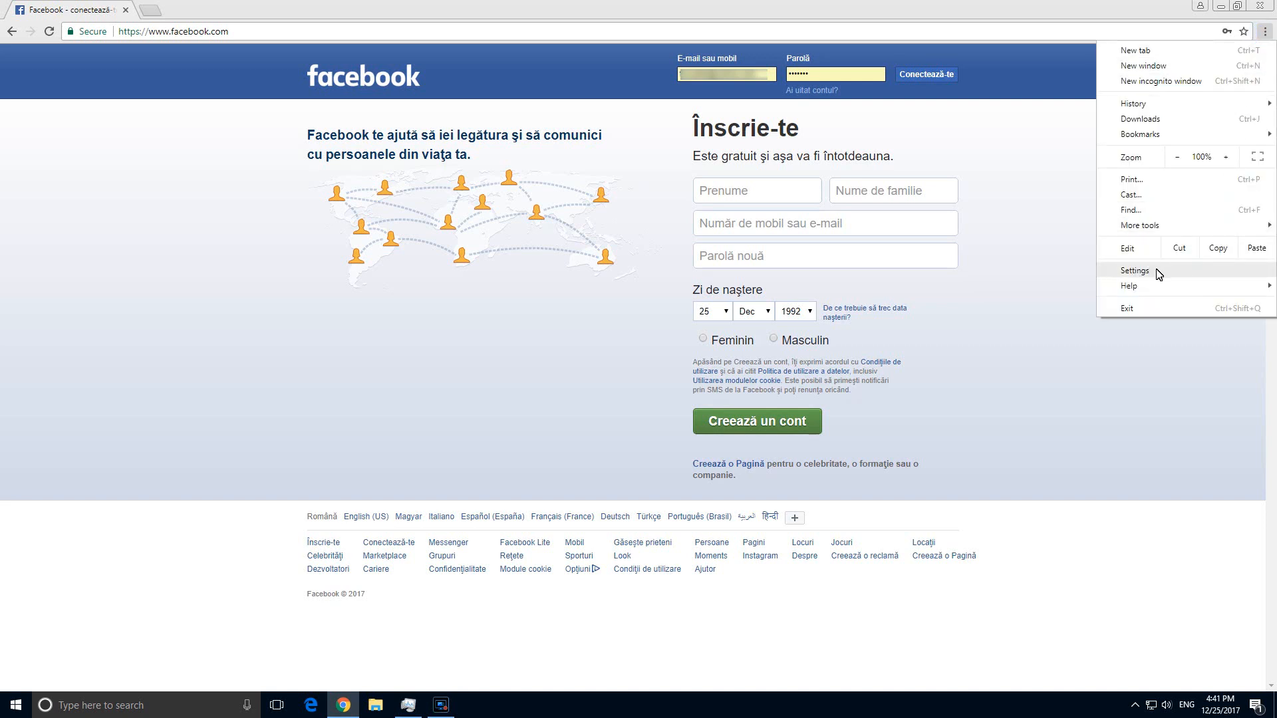
click(1136, 271)
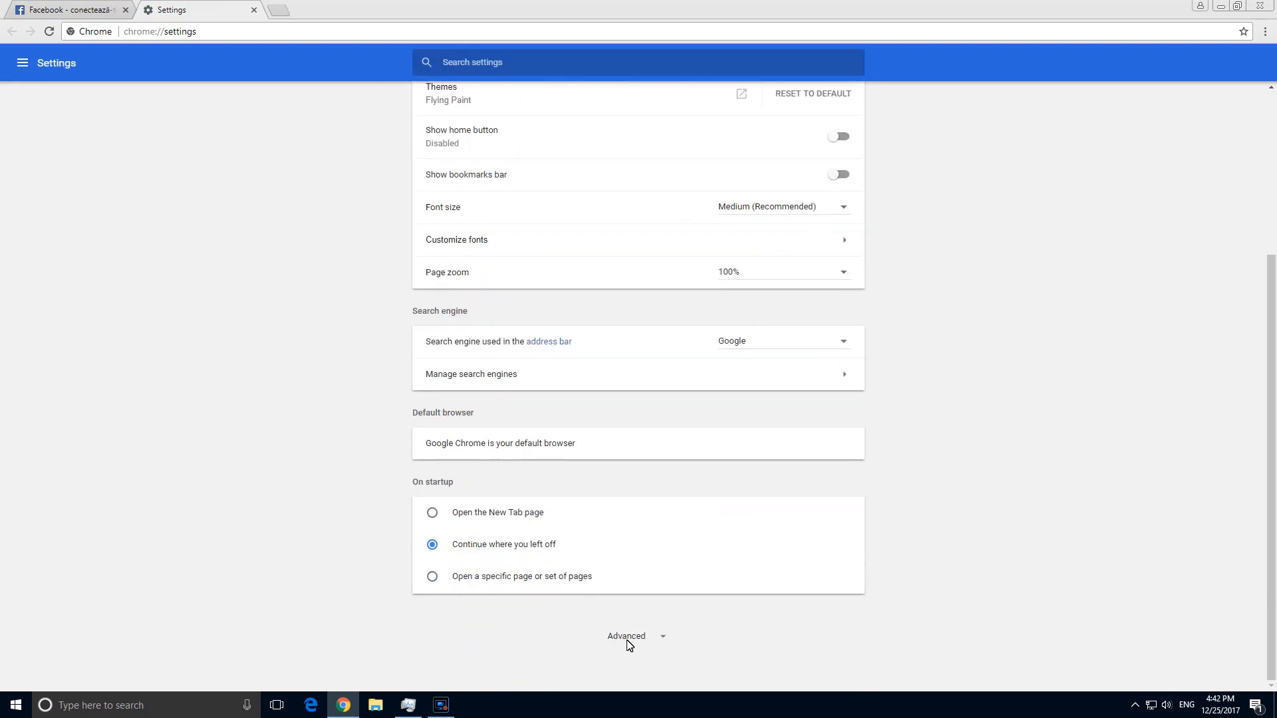
click(626, 636)
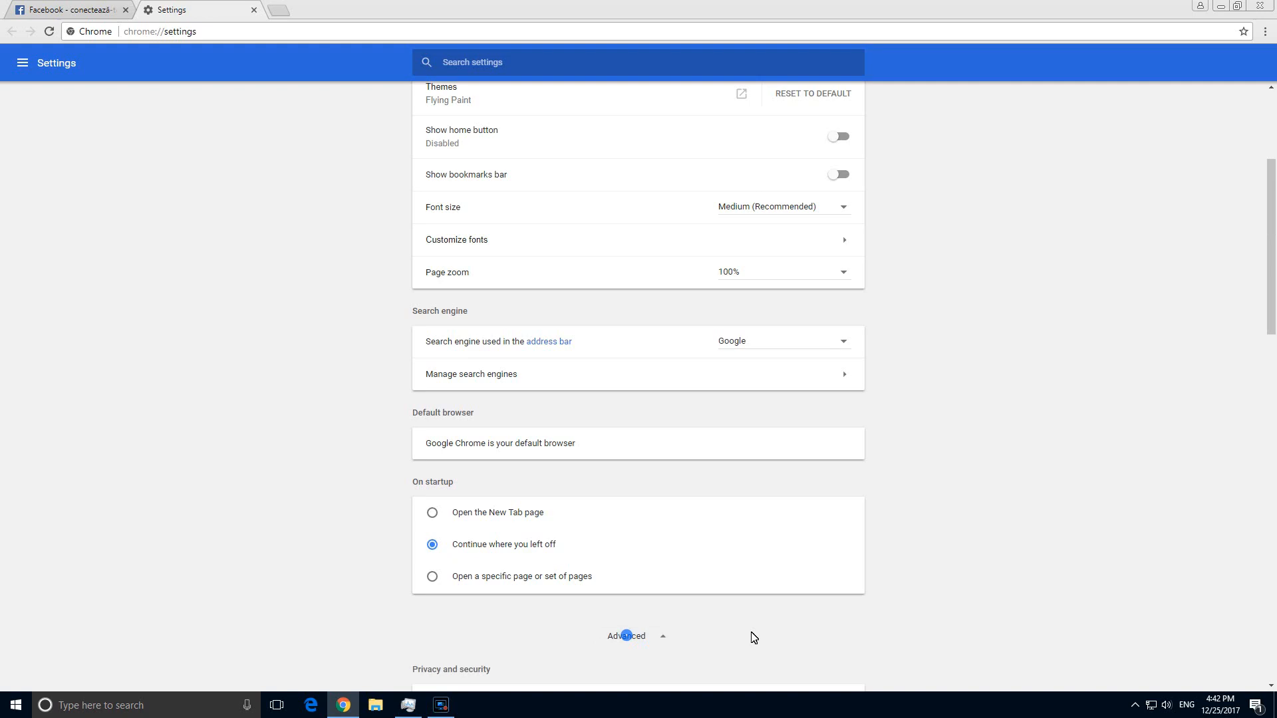
scroll(down, 3)
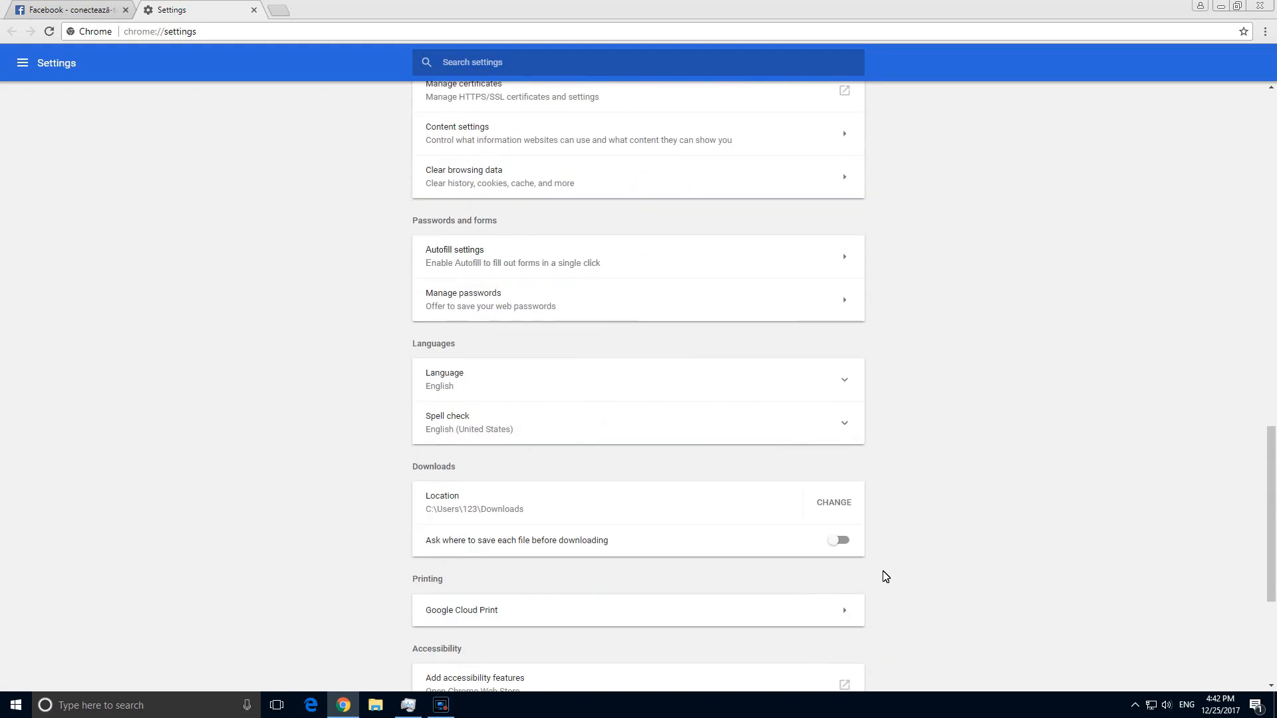
mouse_move(481, 228)
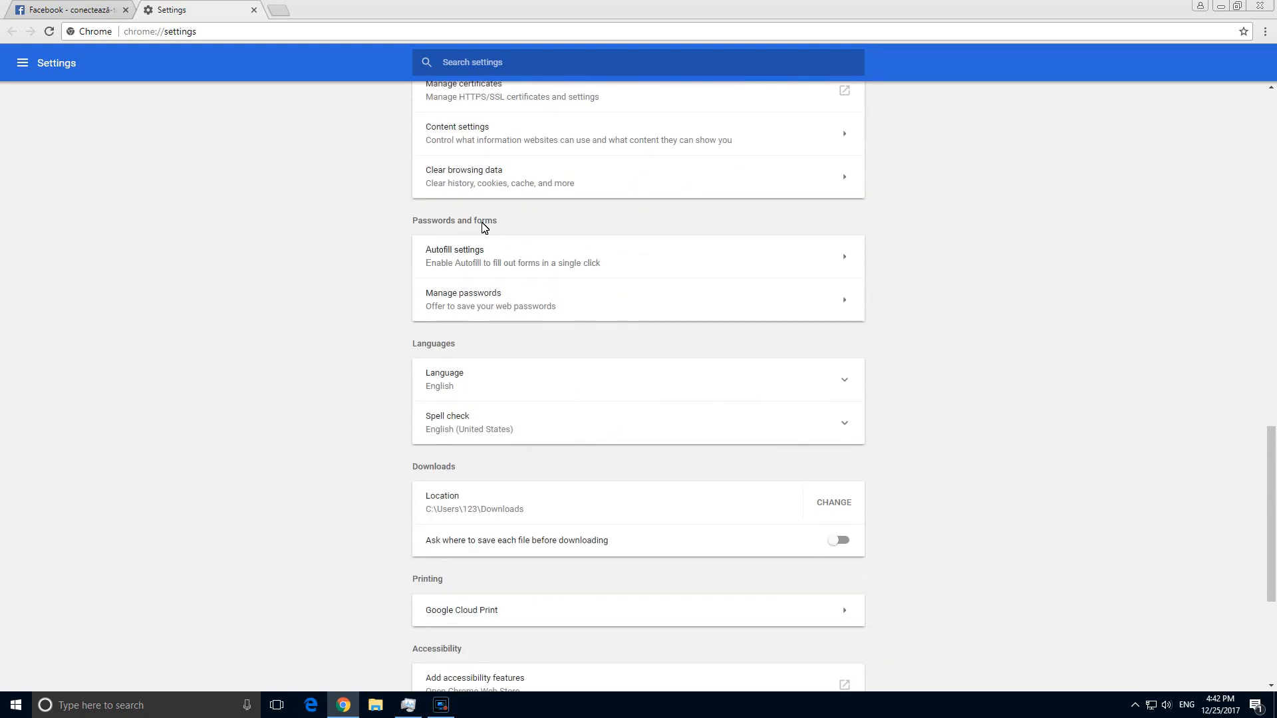
mouse_move(446, 308)
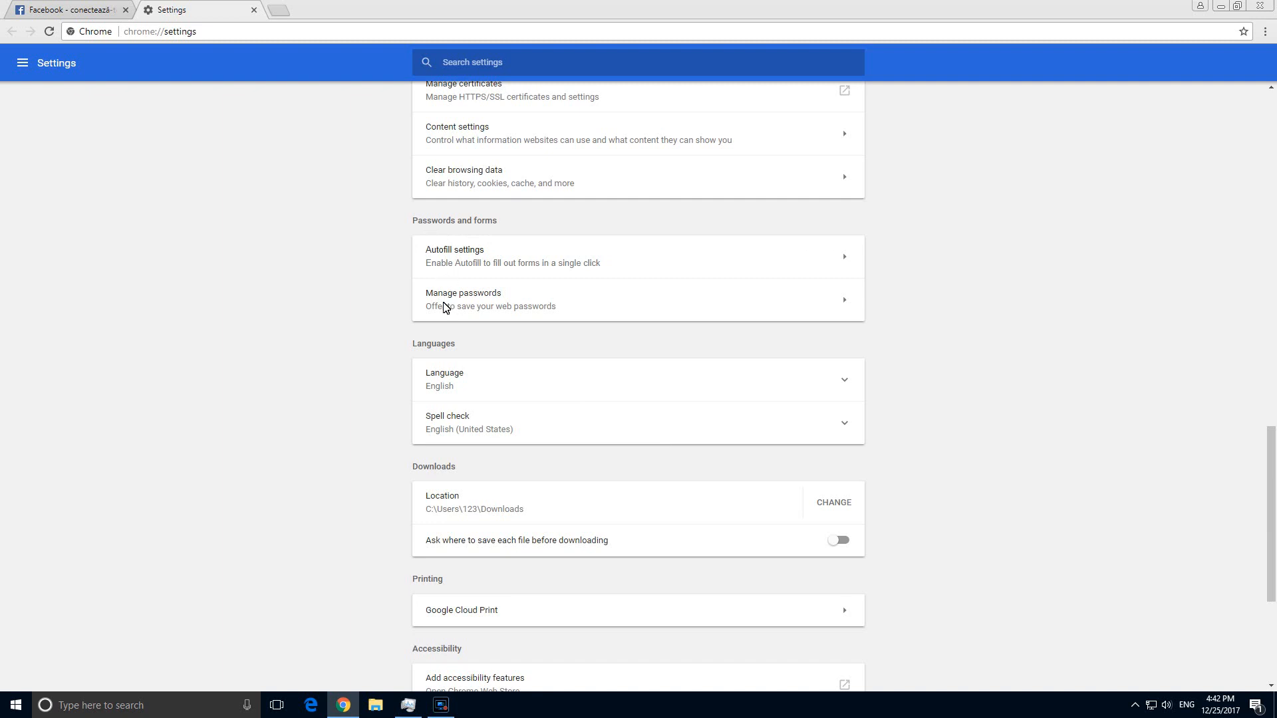
mouse_move(456, 301)
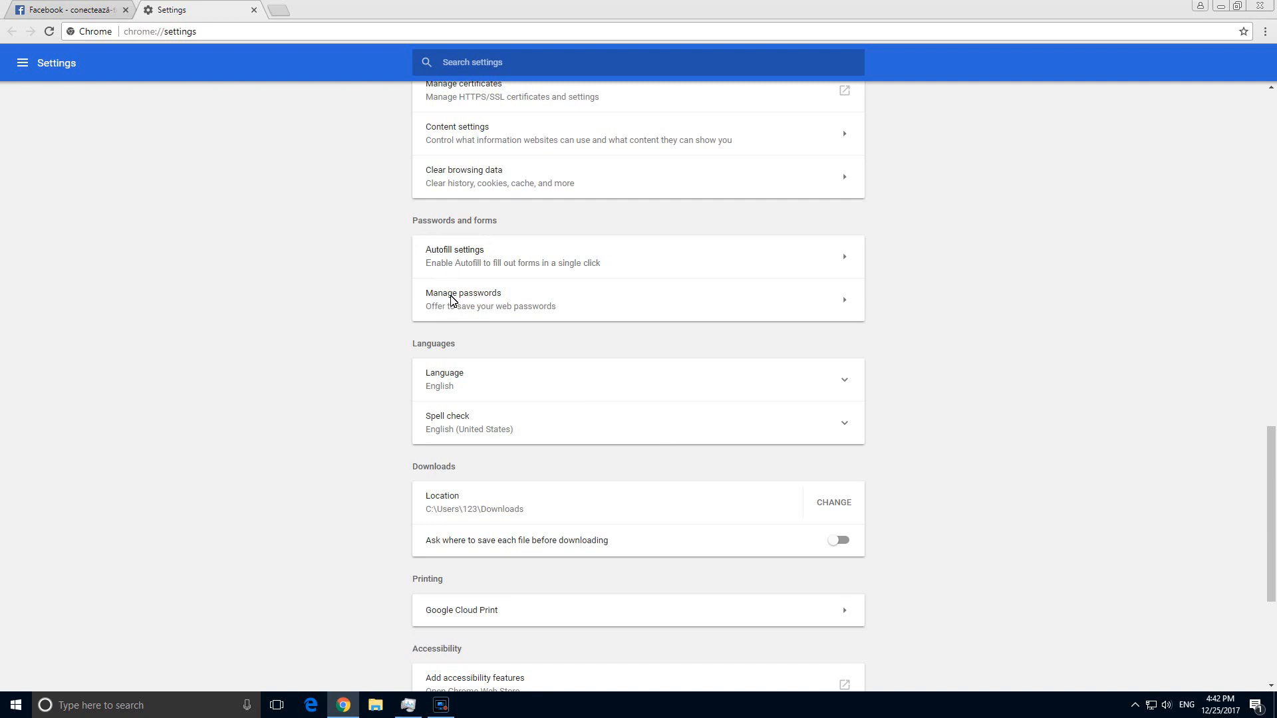
click(463, 299)
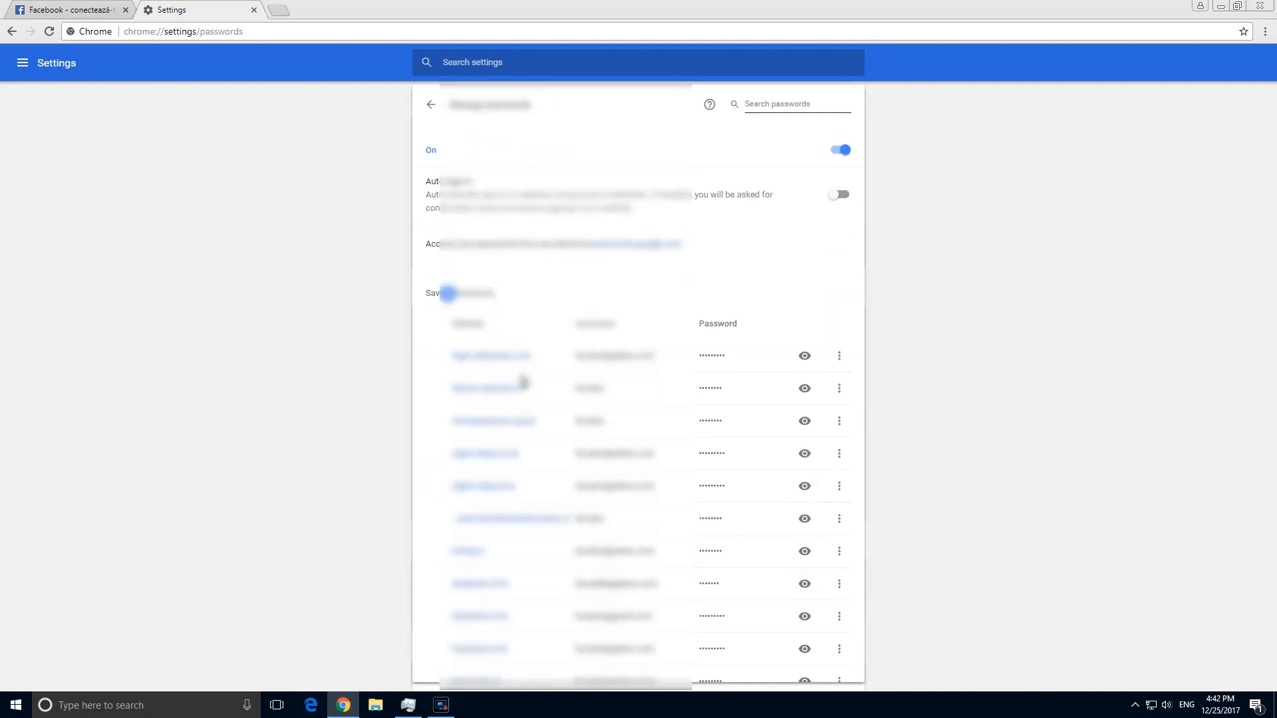
Remove one facebook.com entry from the saved passwords list via its More actions menu.
scroll(down, 3)
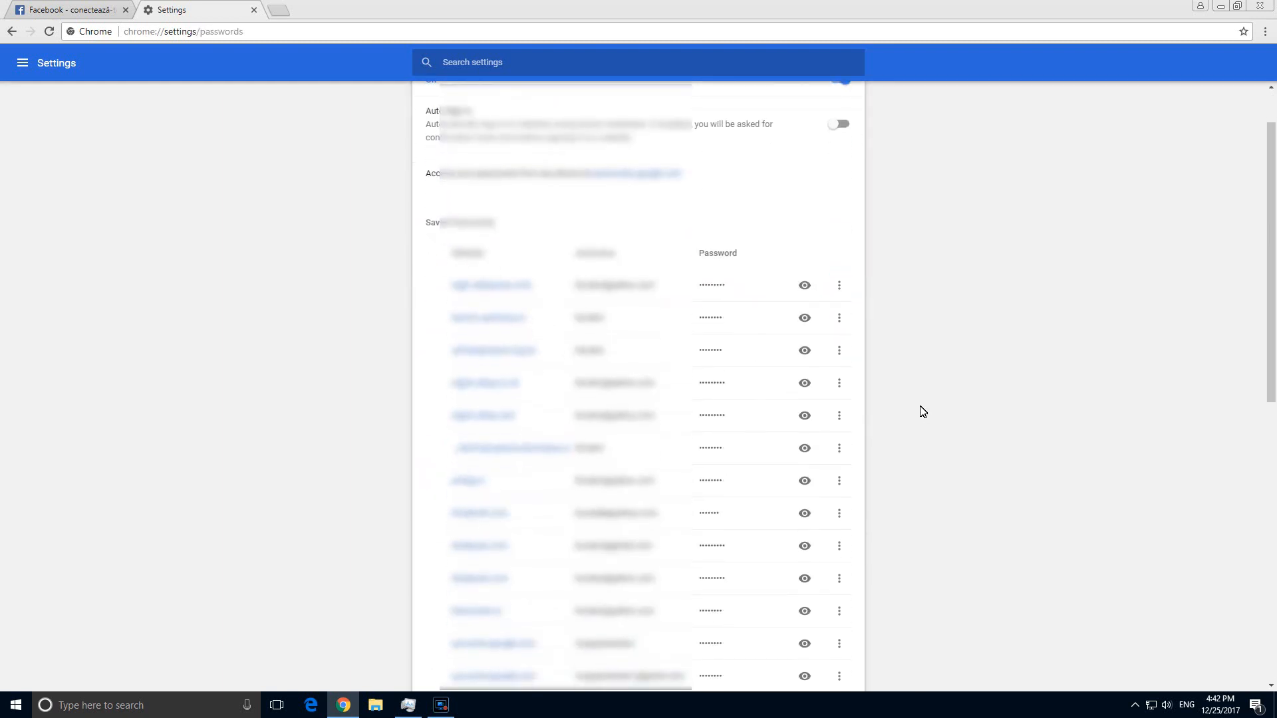
scroll(down, 3)
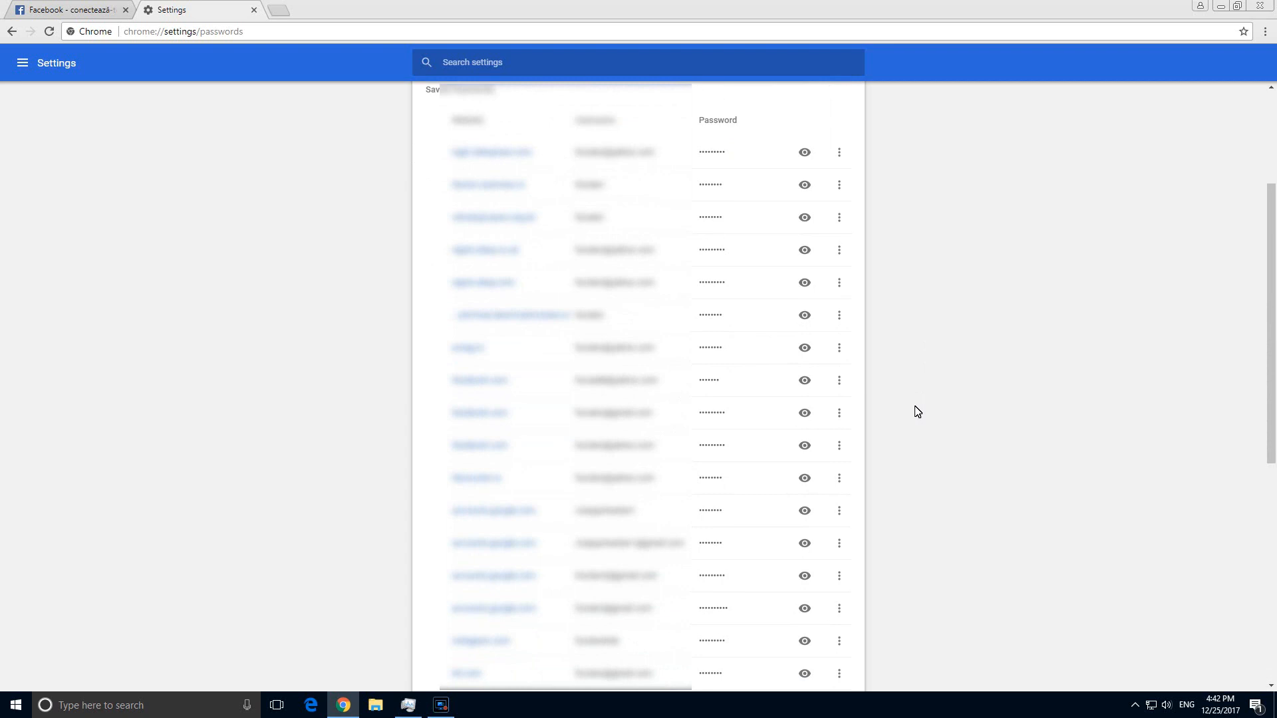
mouse_move(544, 490)
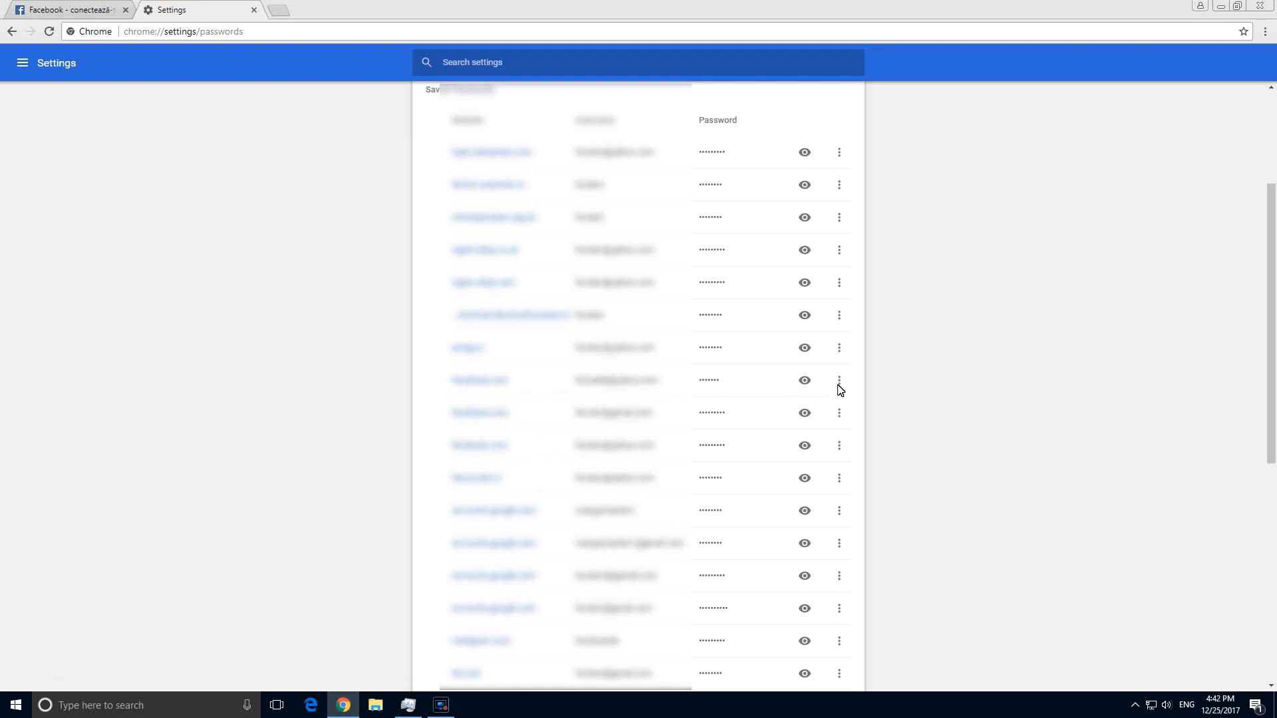
mouse_move(840, 381)
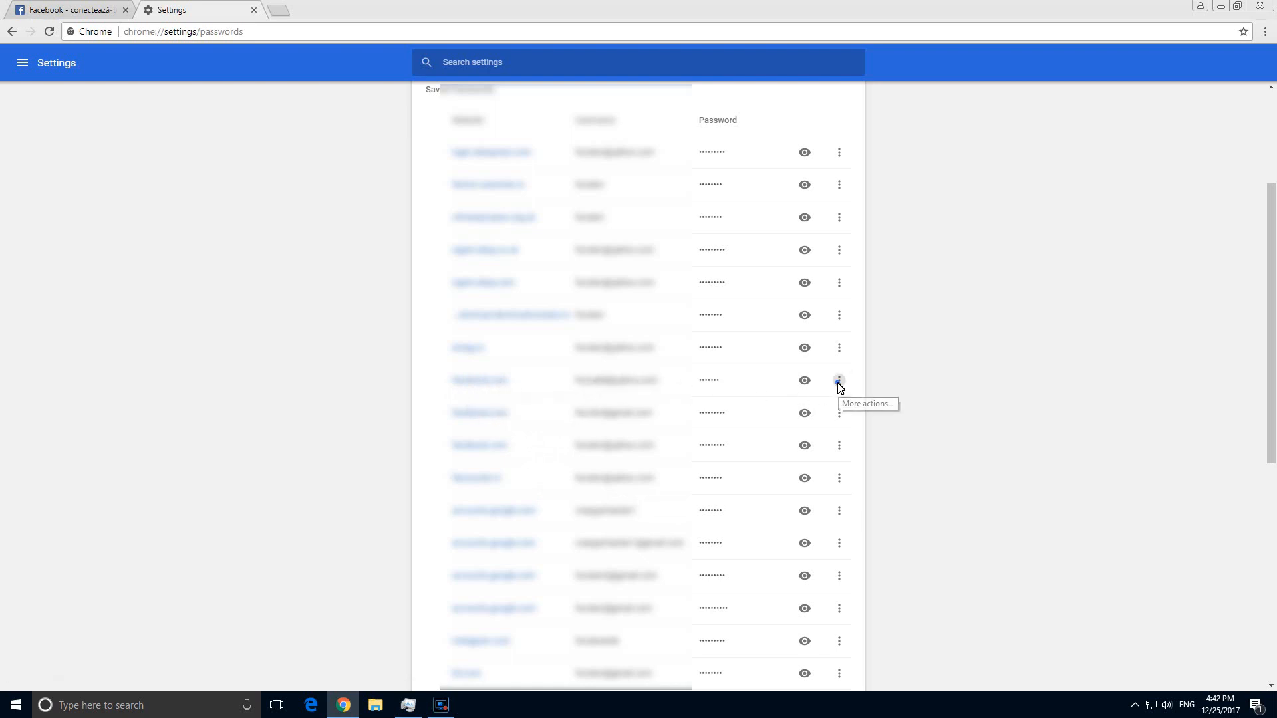
click(839, 380)
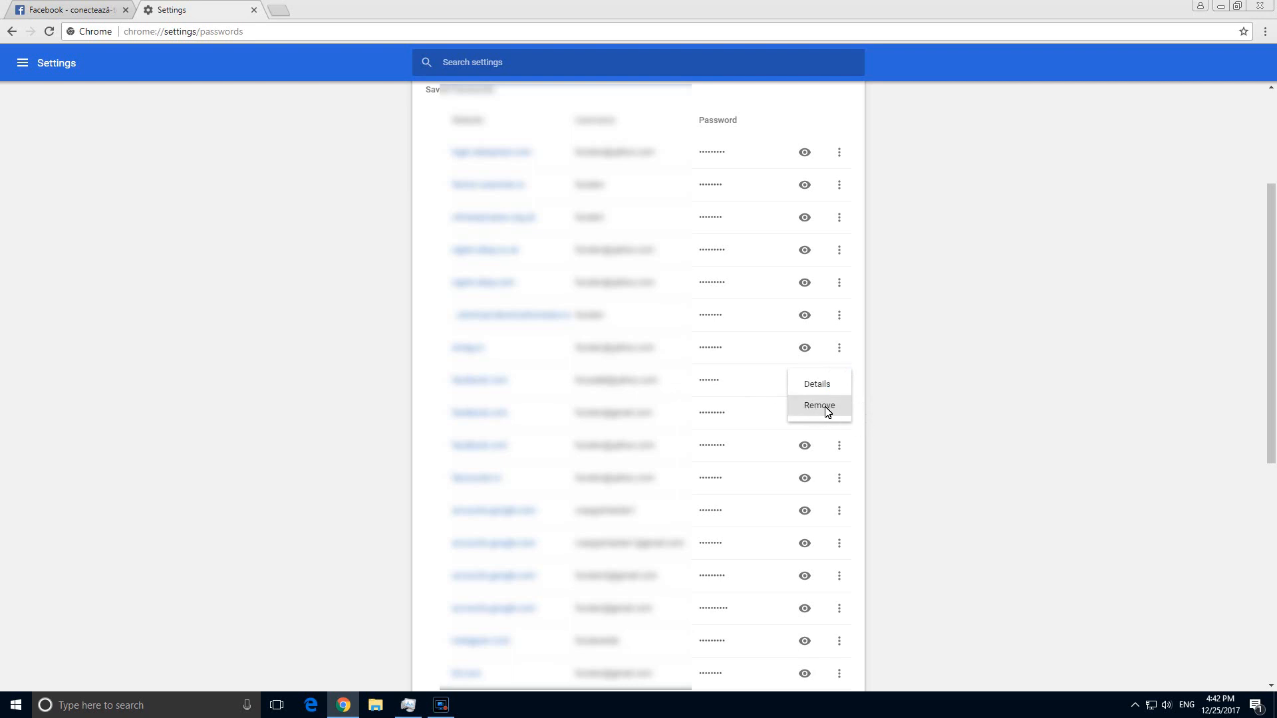
click(819, 405)
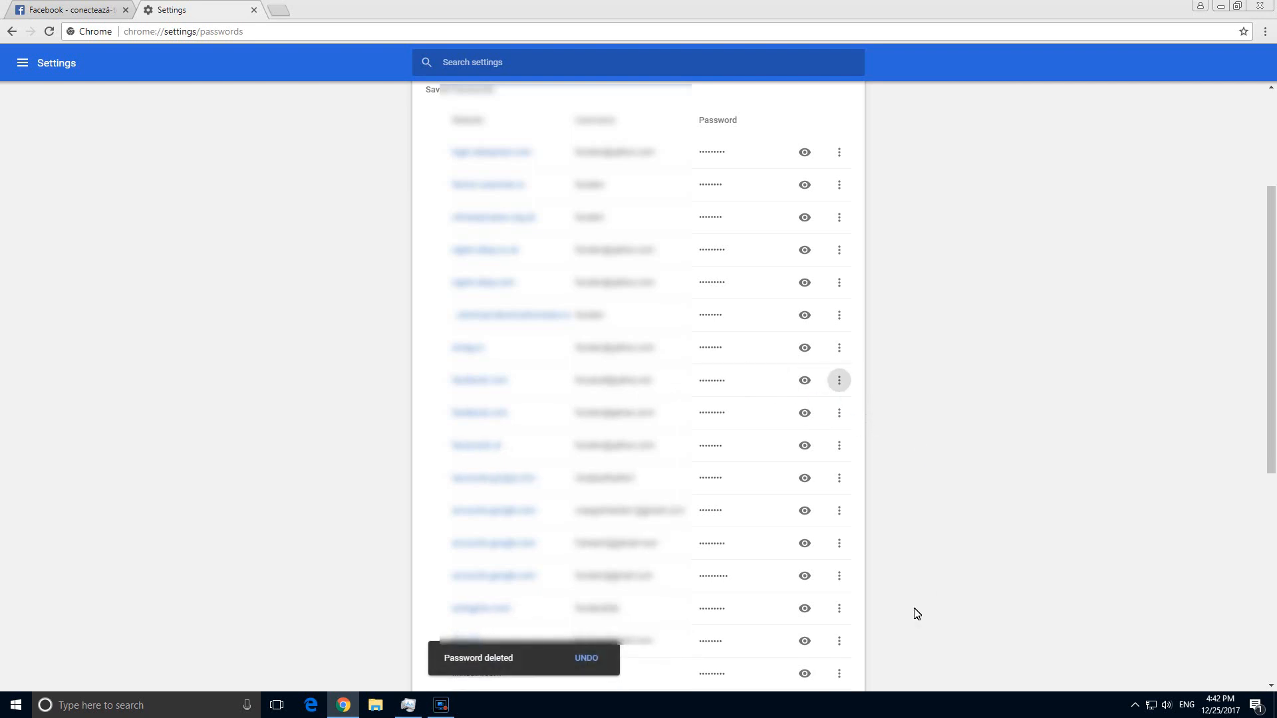
mouse_move(290, 50)
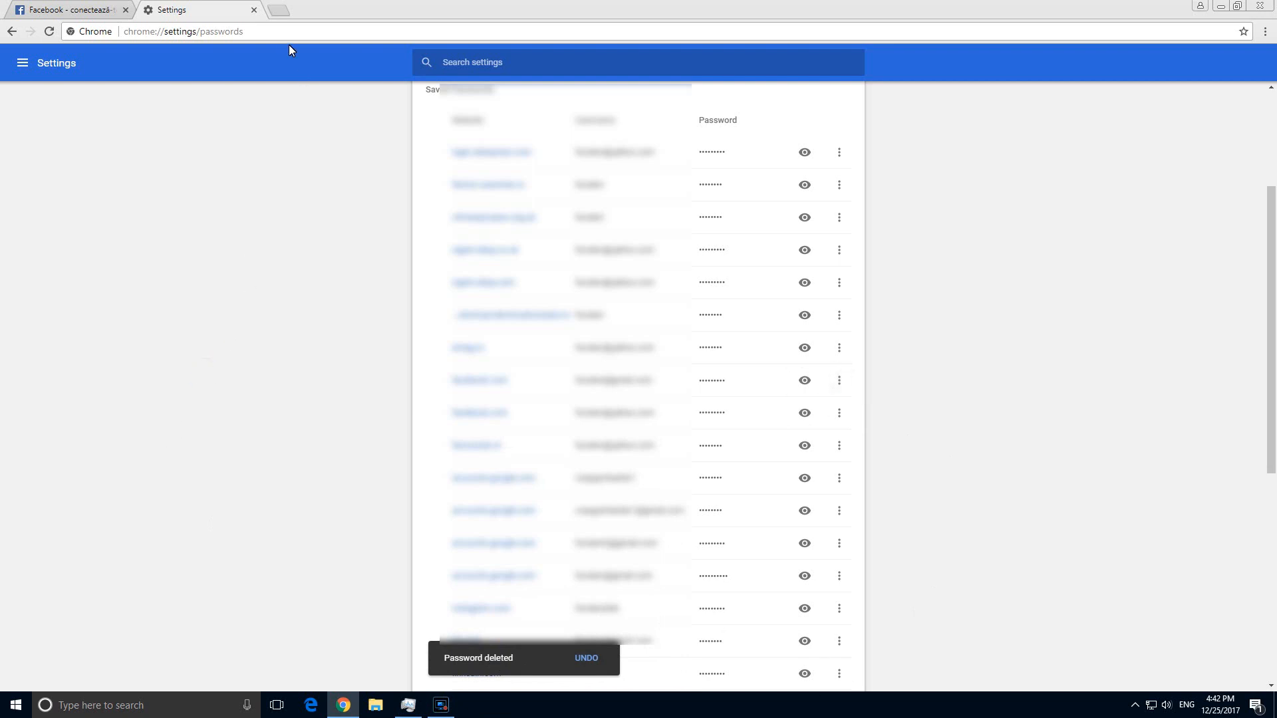
Reload the Facebook login tab so the email field's saved-login dropdown refreshes.
click(71, 9)
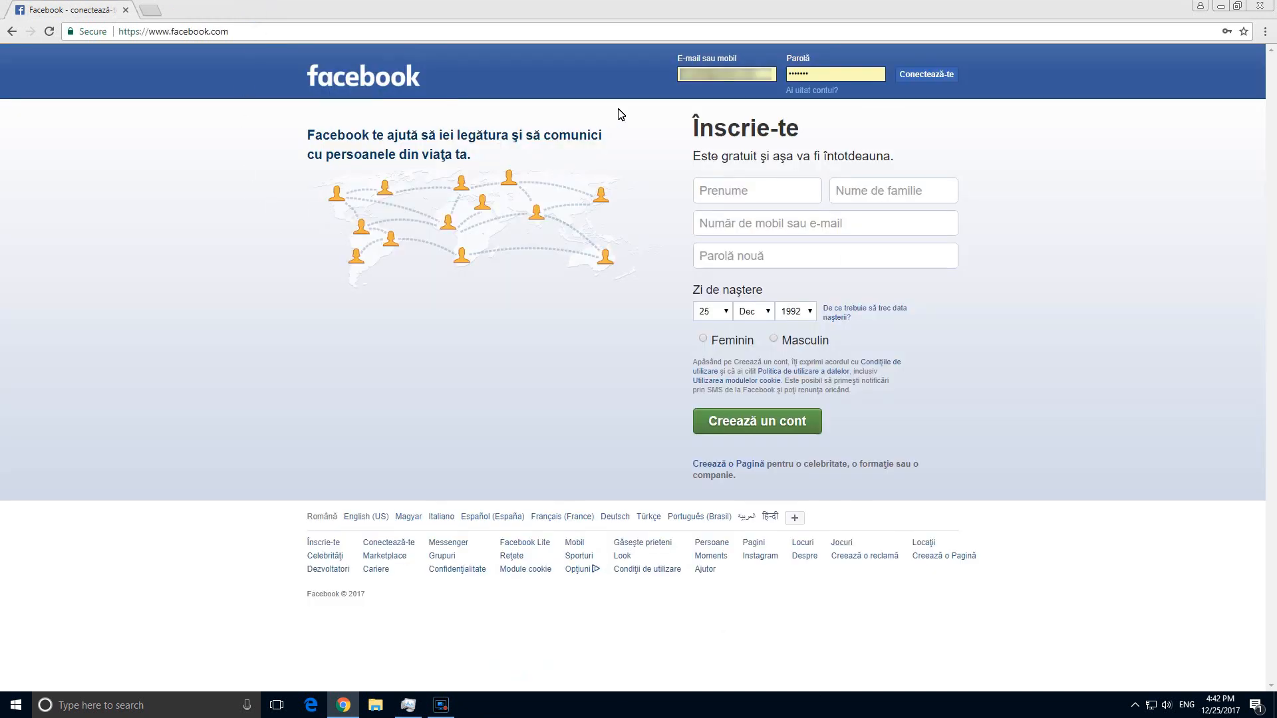
click(726, 74)
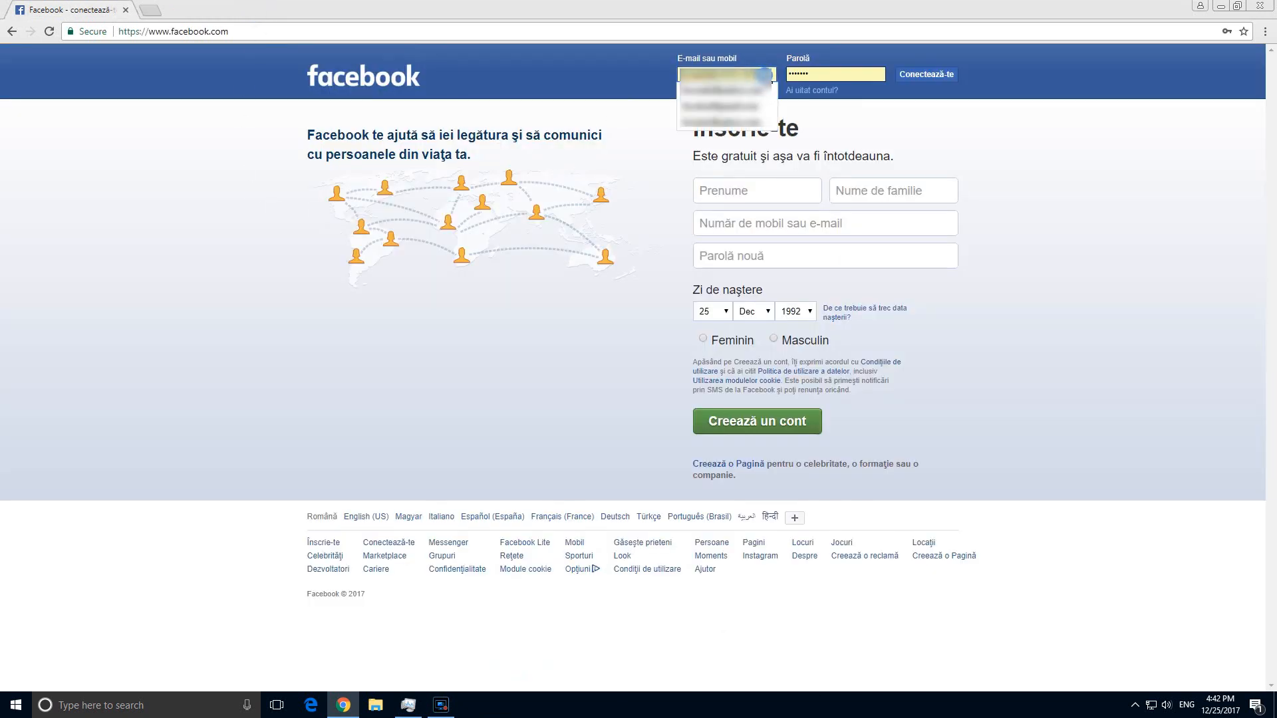
right_click(982, 152)
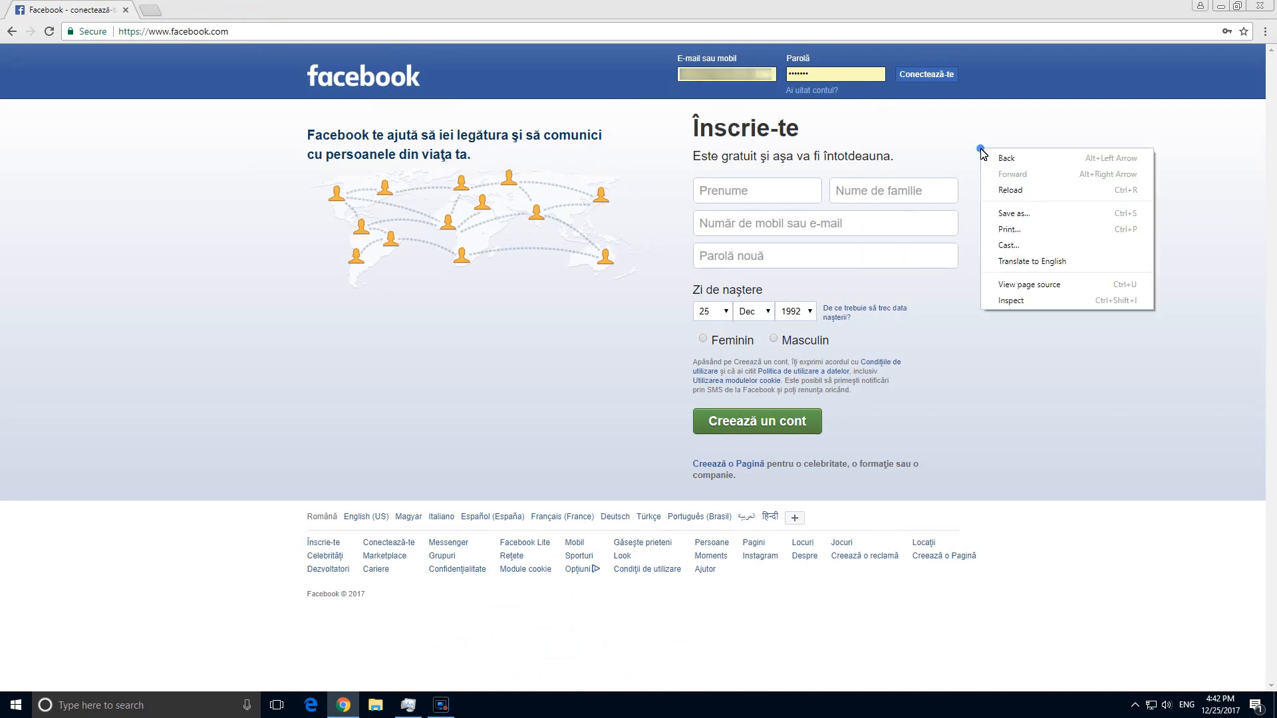
click(1010, 190)
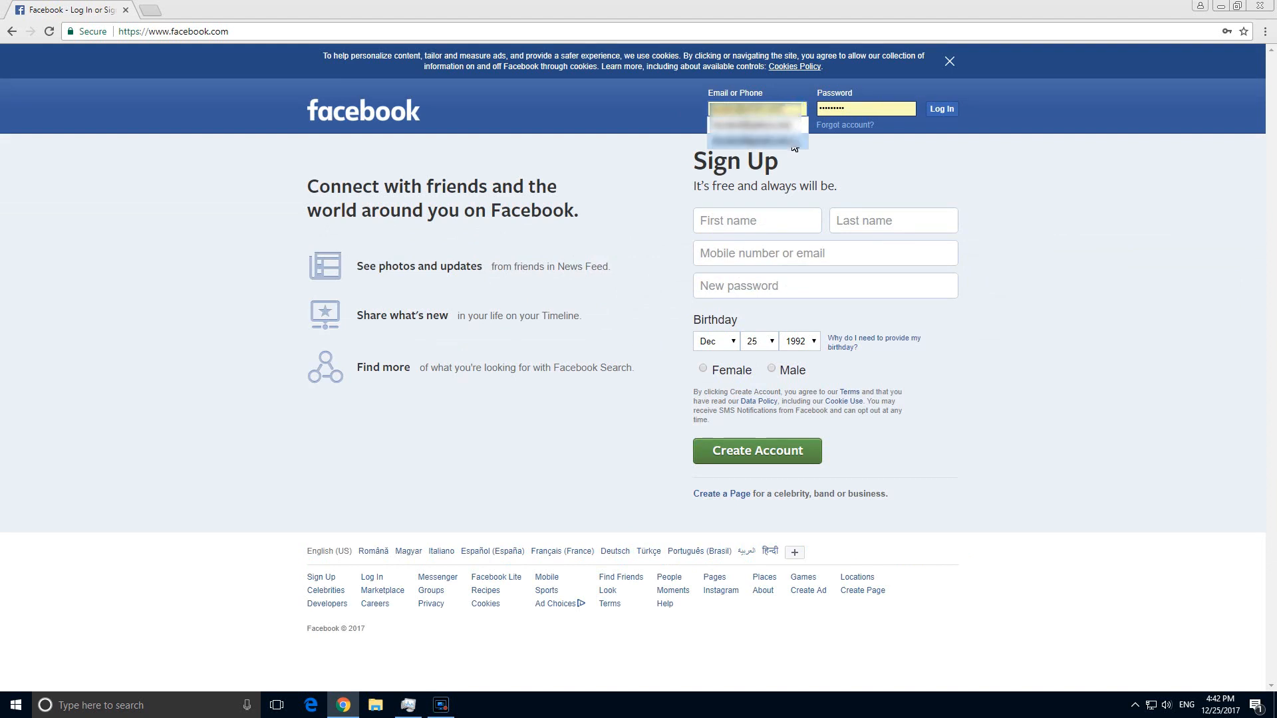
mouse_move(991, 190)
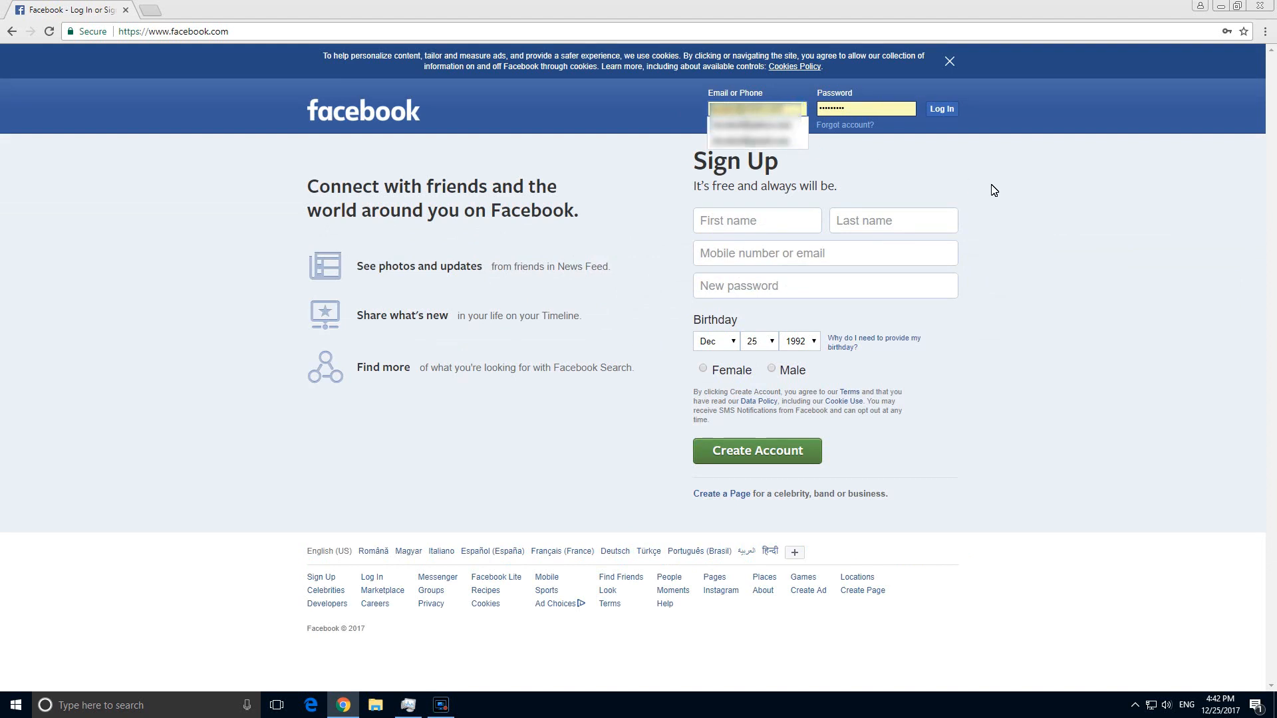